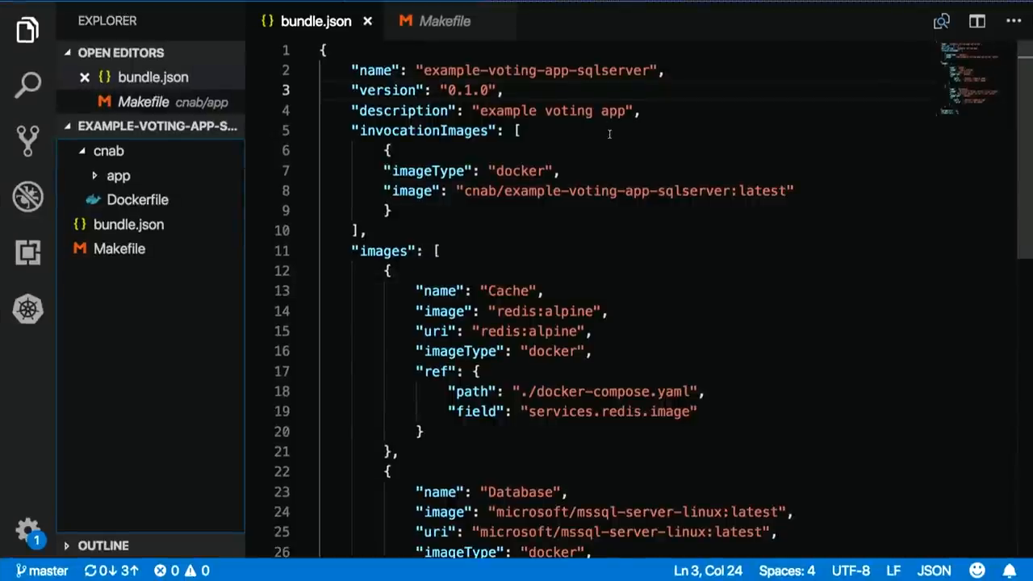
# Highlight the invocationImages array spanning lines 5-10 of bundle.json.
pyautogui.moveTo(351, 70); pyautogui.dragTo(552, 110)
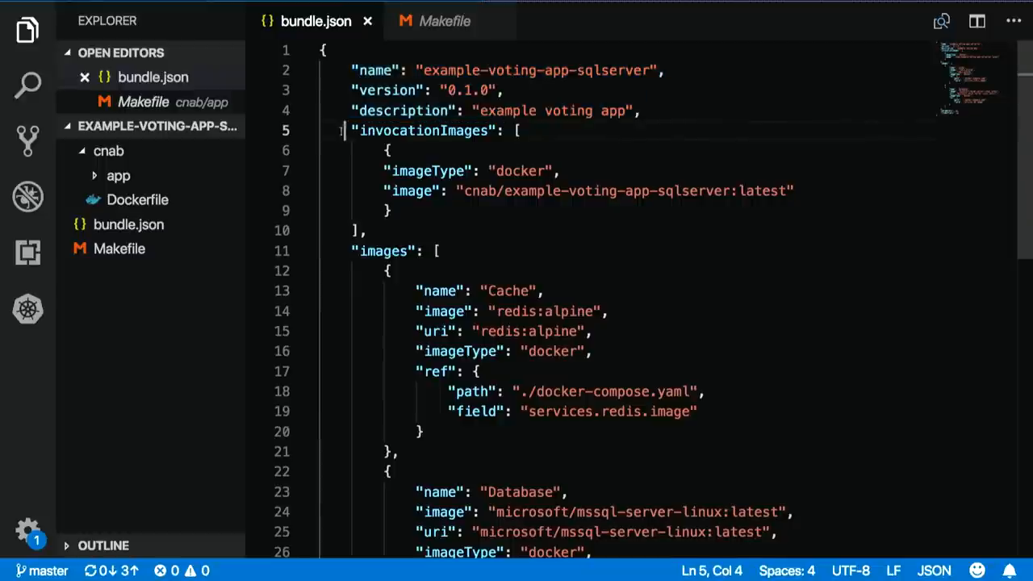
pyautogui.moveTo(352, 130); pyautogui.dragTo(392, 211)
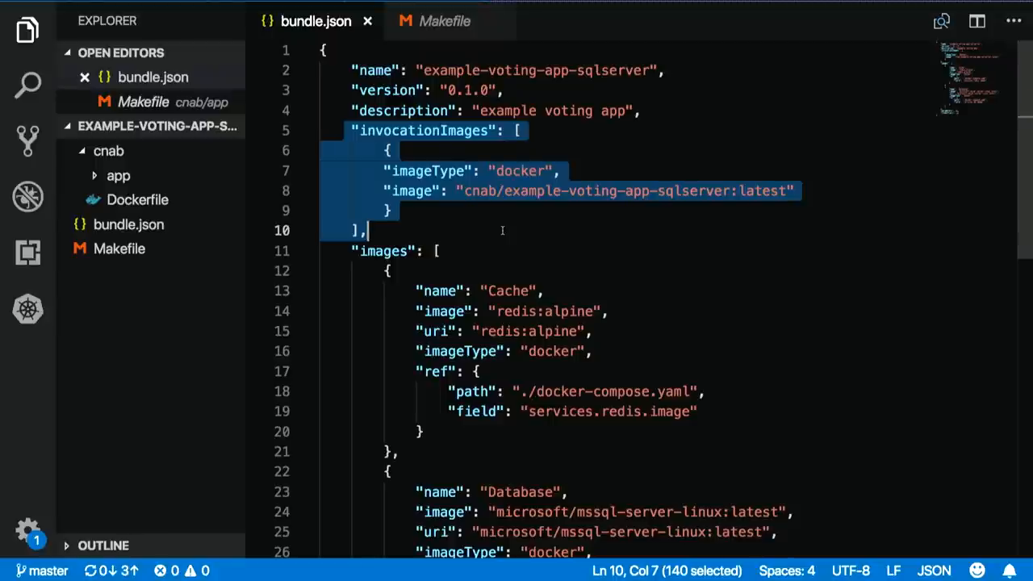
pyautogui.scroll(-3)
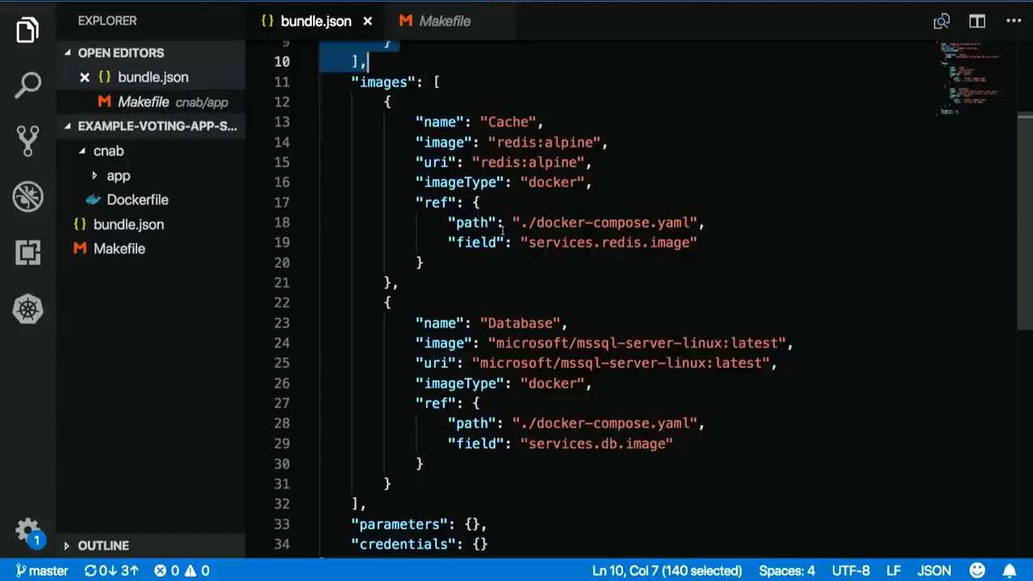
pyautogui.click(400, 142)
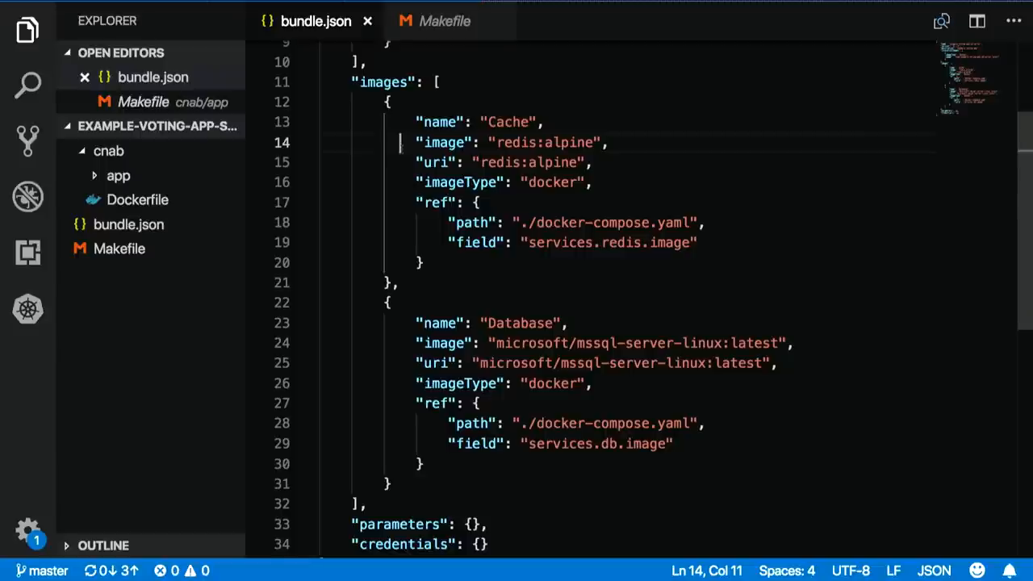
pyautogui.scroll(-3)
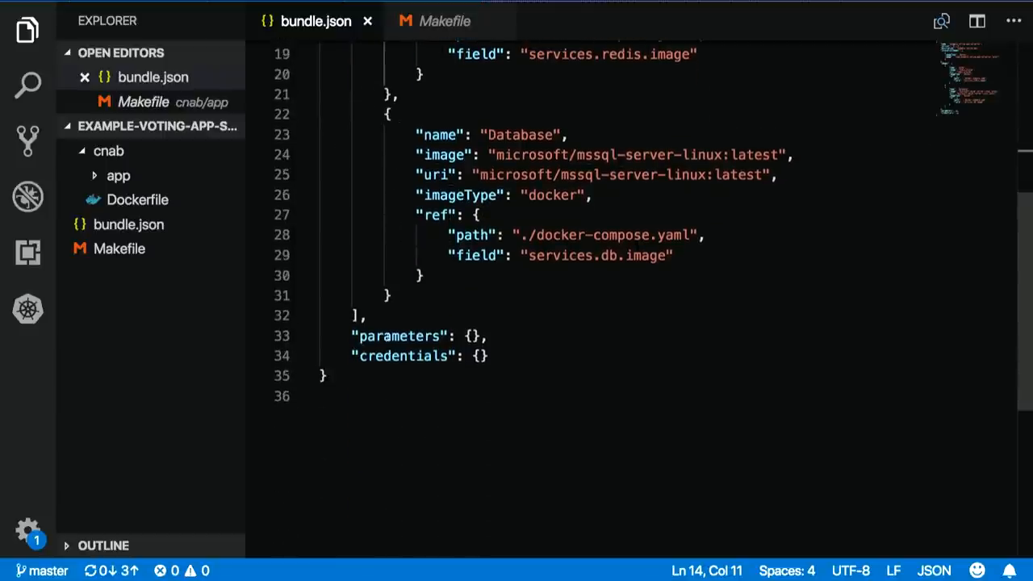
pyautogui.doubleClick(399, 335)
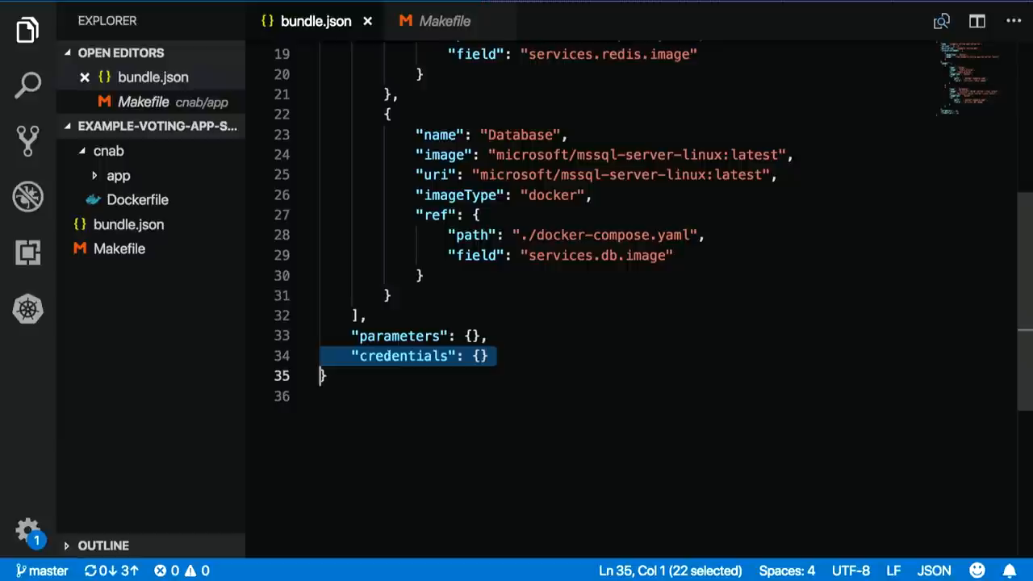
pyautogui.scroll(3)
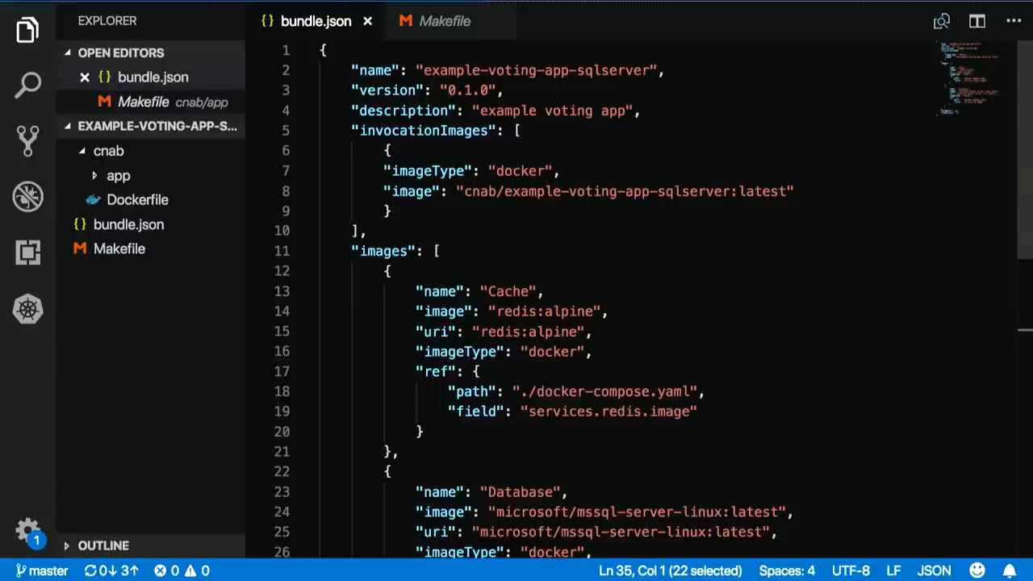
pyautogui.moveTo(155, 176)
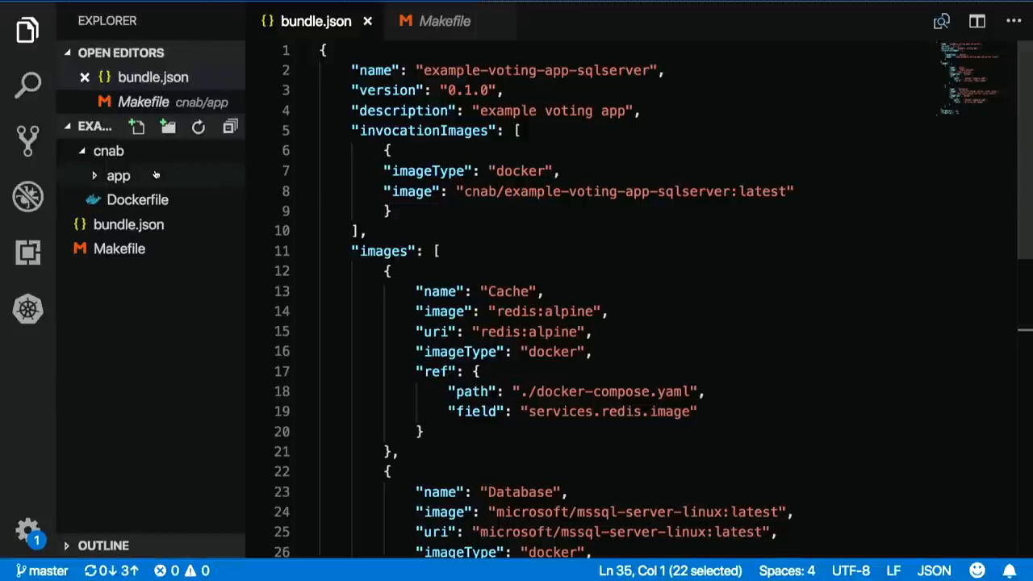
# View the cnab Dockerfile, then open the app folder's docker-compose.yml.
pyautogui.click(108, 151)
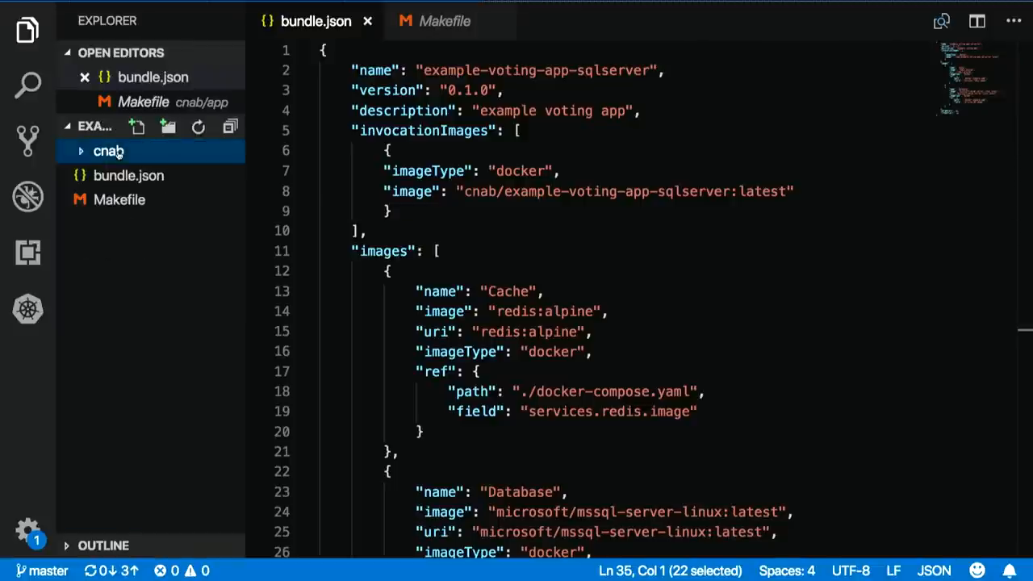
pyautogui.click(108, 151)
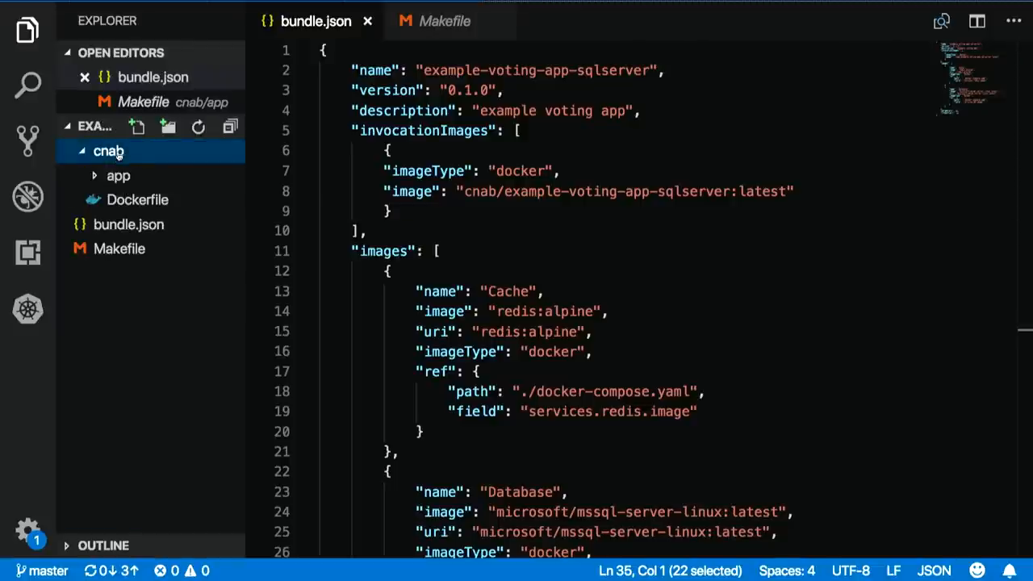
pyautogui.click(137, 199)
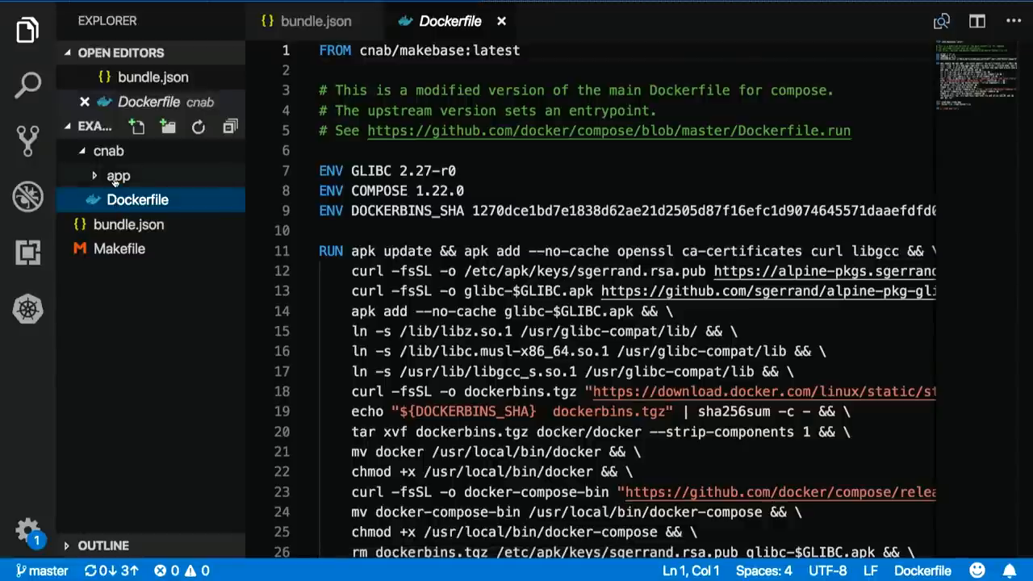
pyautogui.click(118, 175)
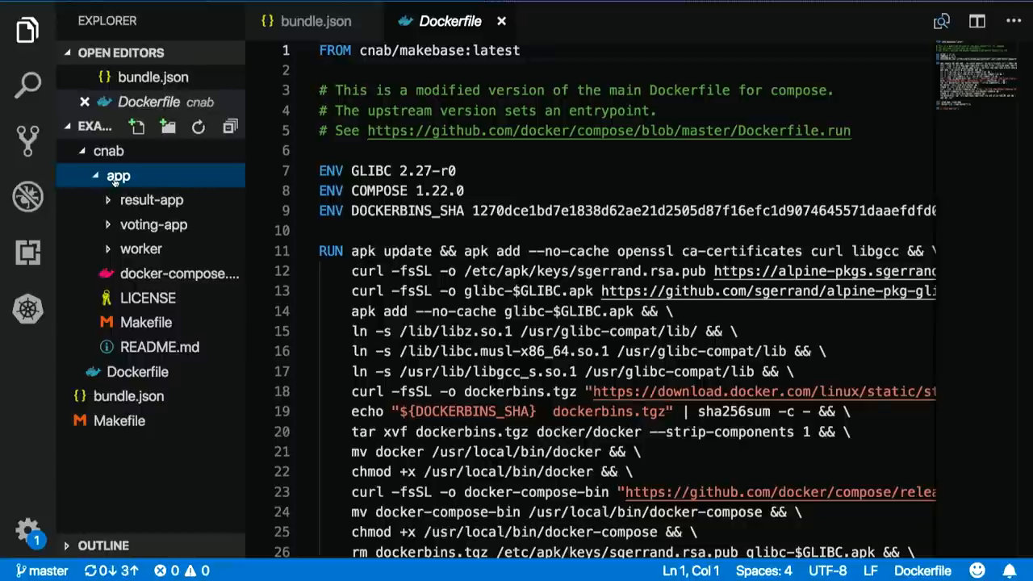
pyautogui.moveTo(121, 201)
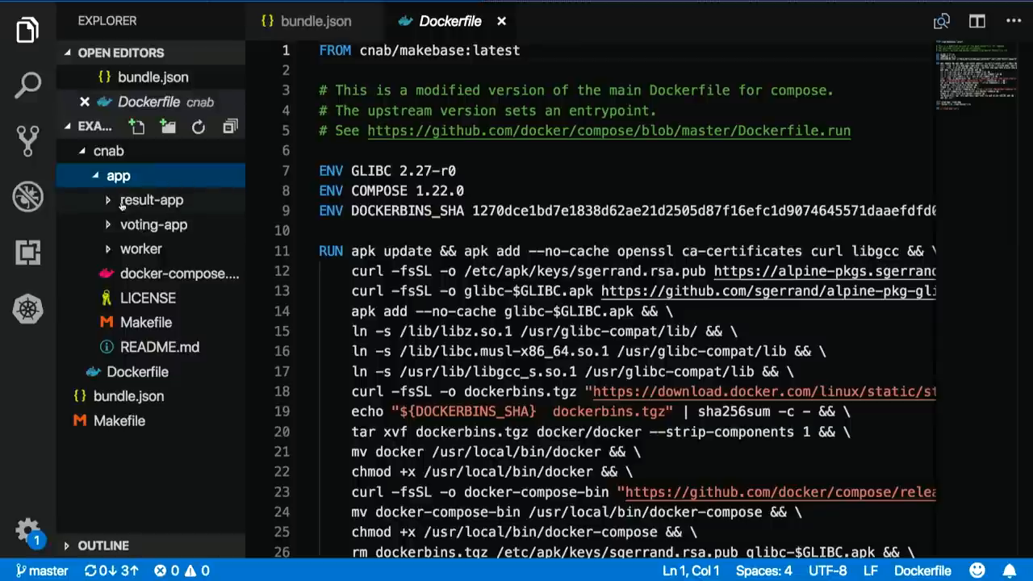
pyautogui.moveTo(27, 309)
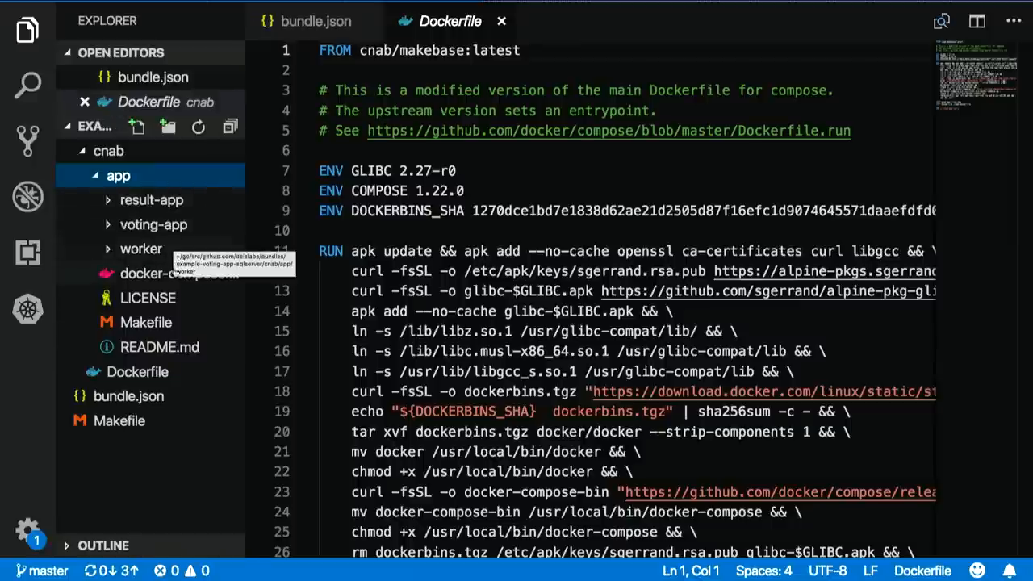
pyautogui.click(179, 274)
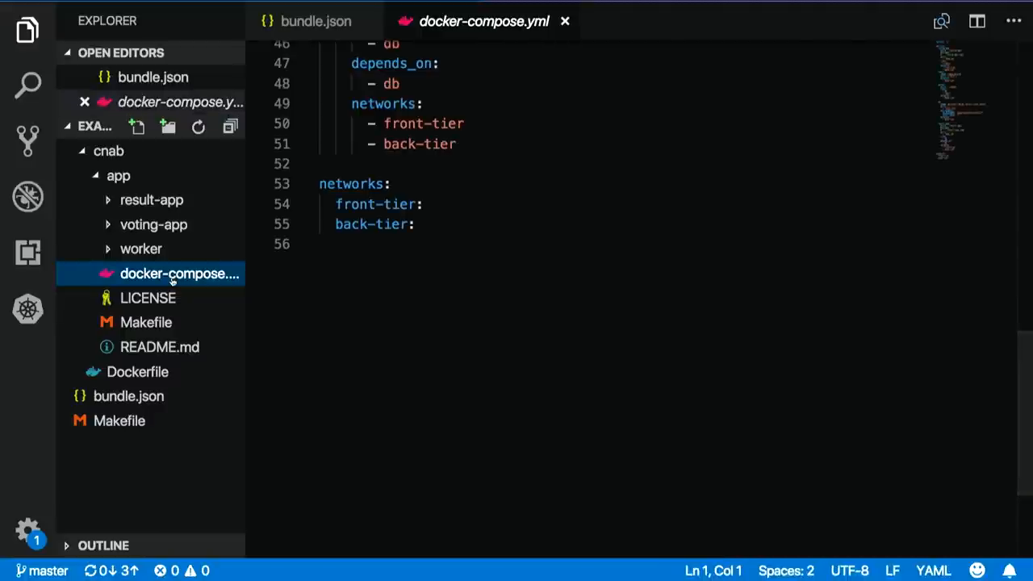
# Scroll back up through docker-compose.yml, then open cnab/app/Makefile.
pyautogui.scroll(3)
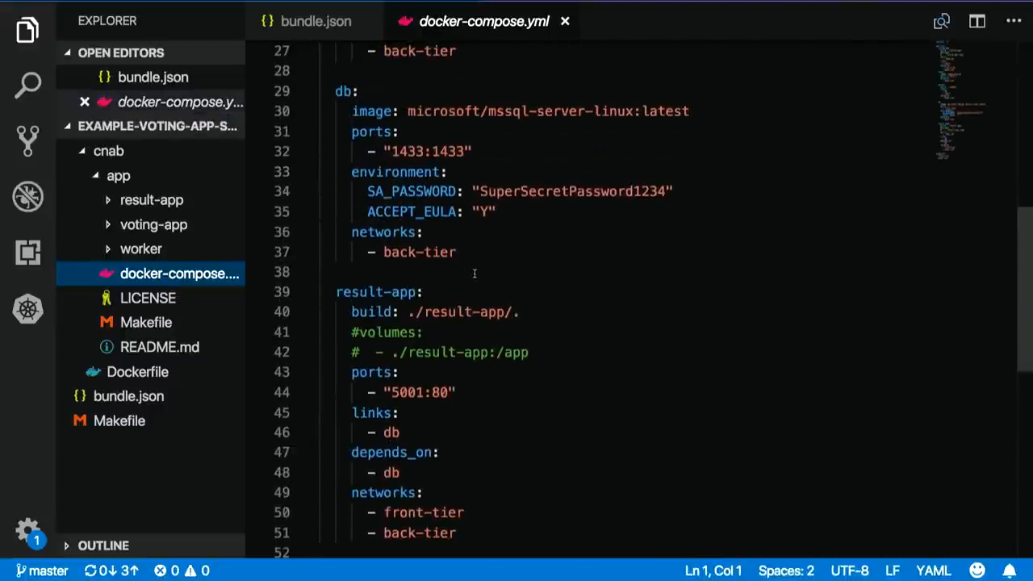
pyautogui.scroll(3)
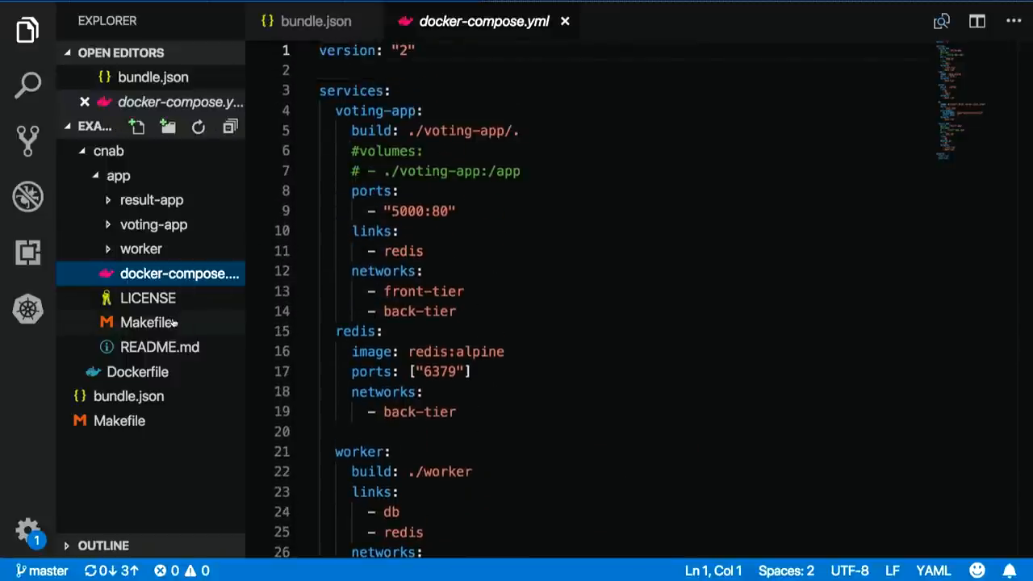
pyautogui.click(148, 322)
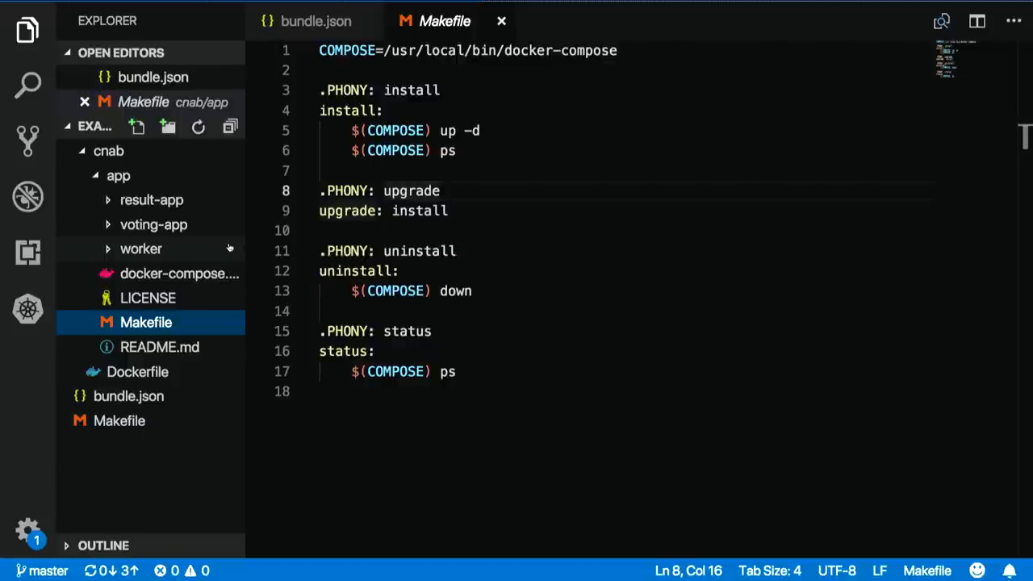
pyautogui.moveTo(198, 372)
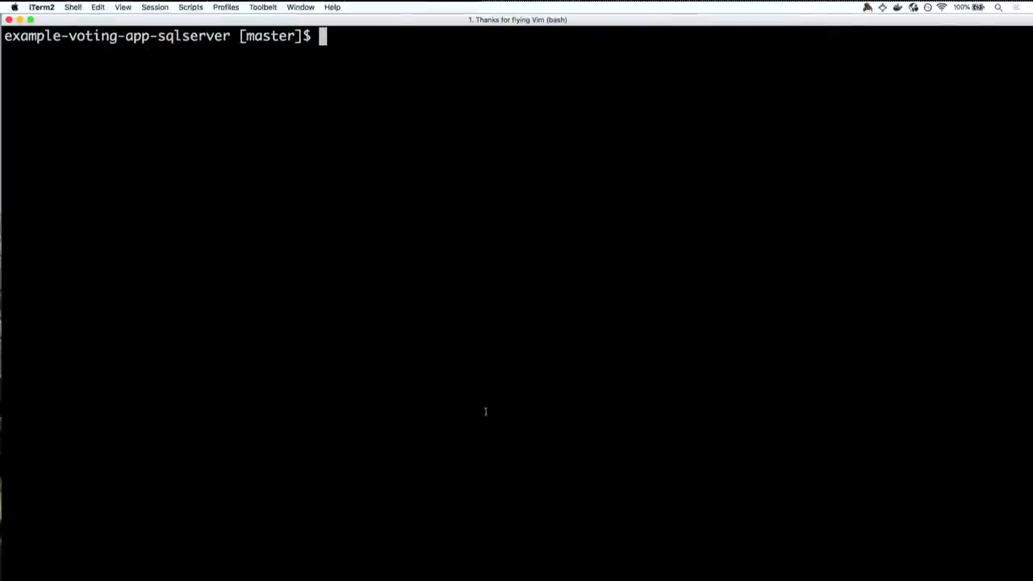
pyautogui.moveTo(463, 332)
pyautogui.write('ls')
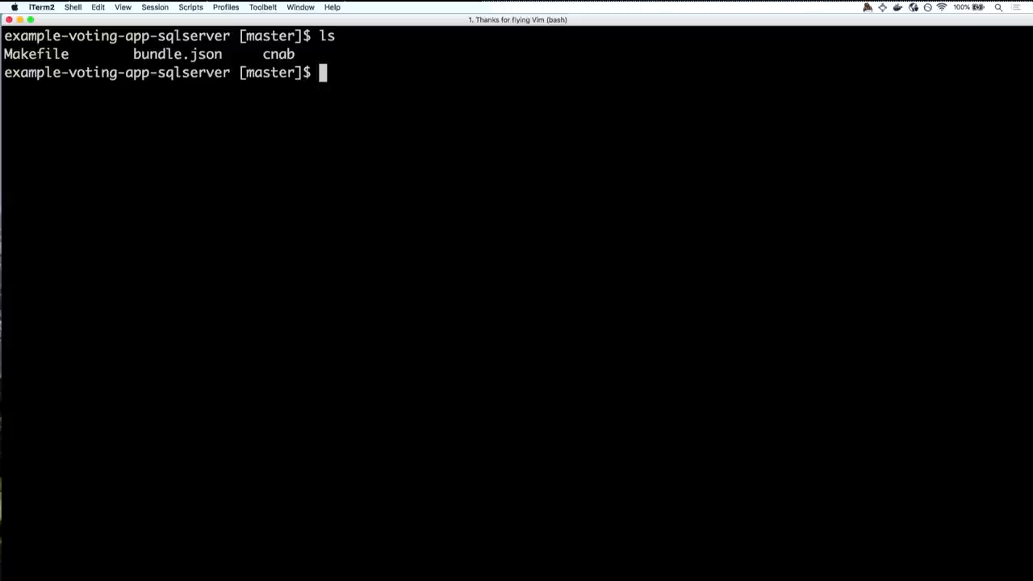
# Enter 'duffle install example-app -f bundle.json' at the prompt without running it.
pyautogui.write('dufl')
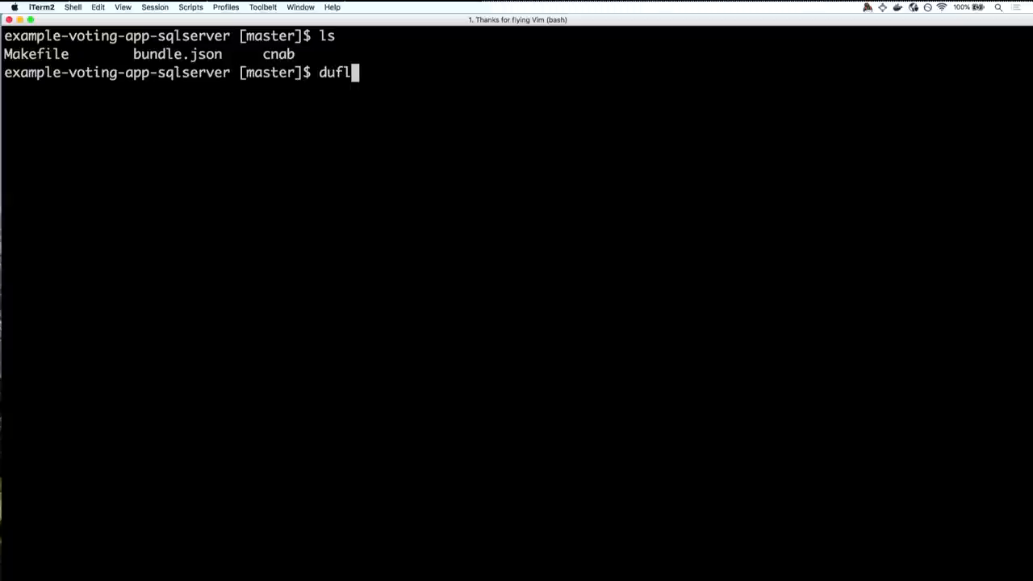
pyautogui.write('le inst')
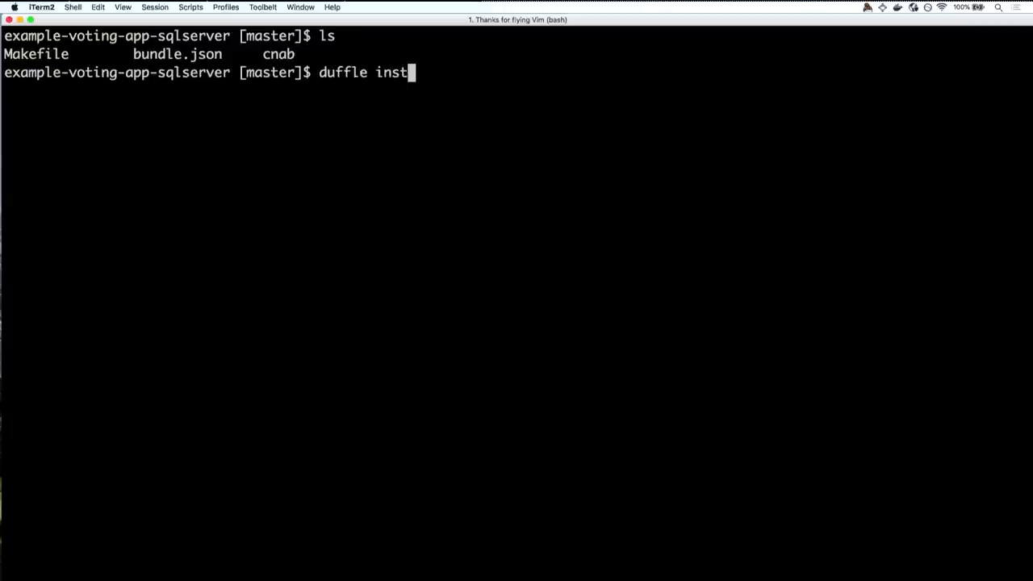
pyautogui.write('all')
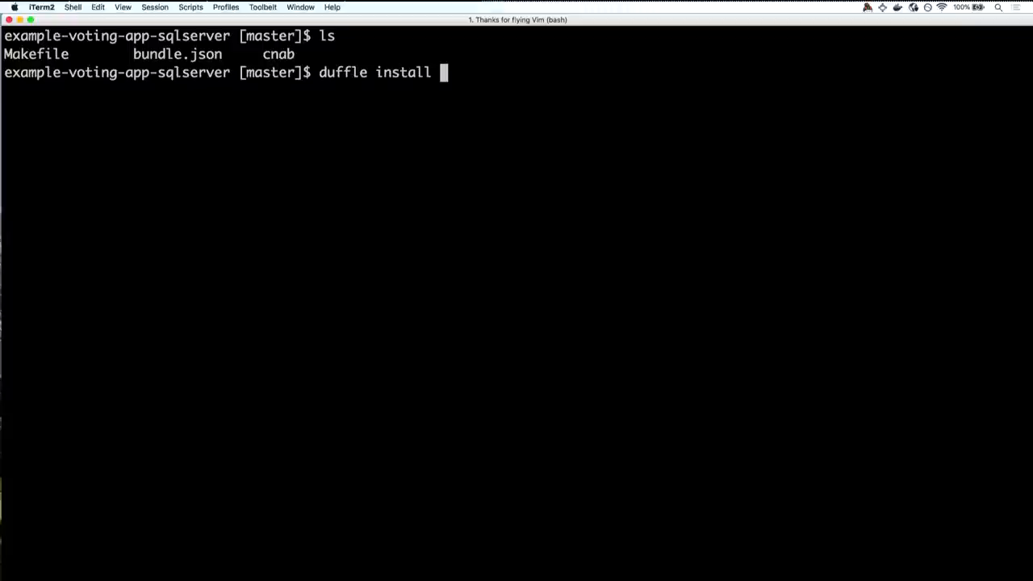
pyautogui.write('example')
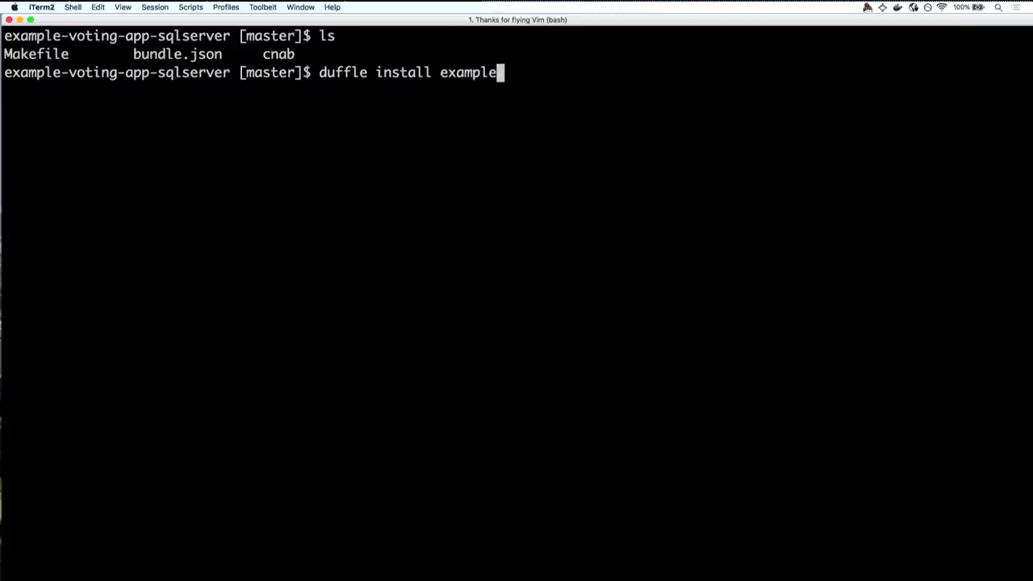
pyautogui.write('-app')
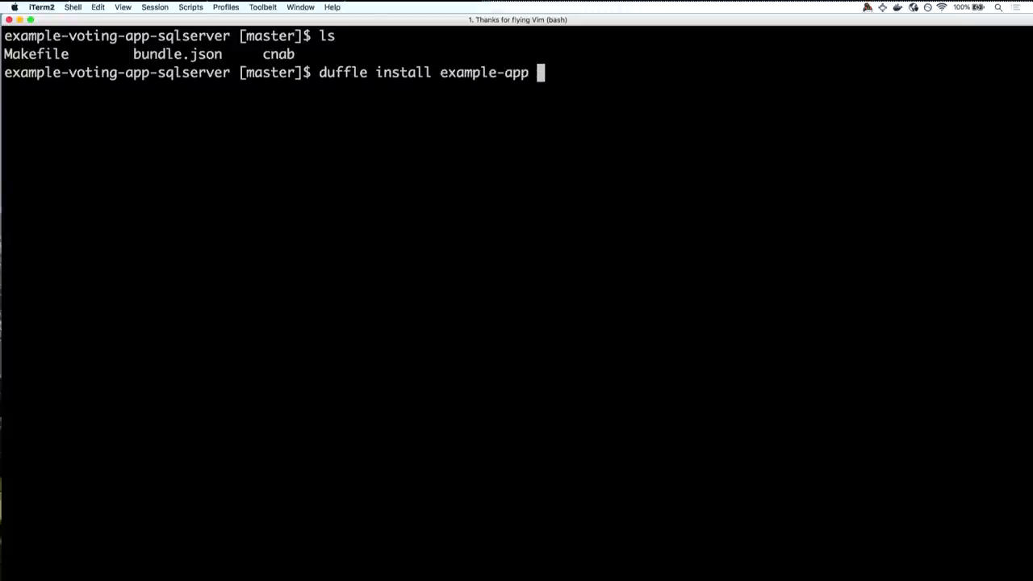
pyautogui.write('-f')
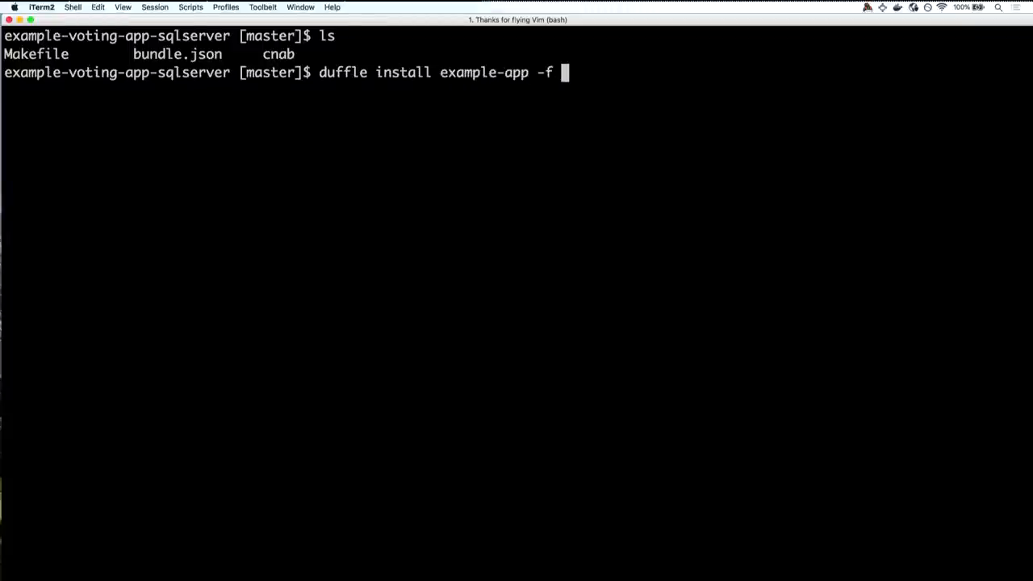
pyautogui.write('bundle.')
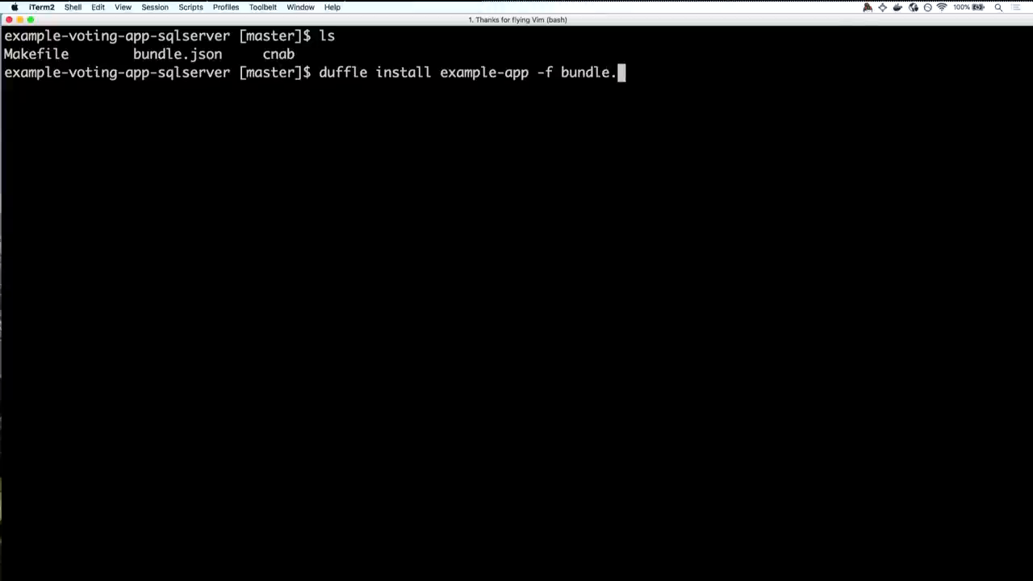
pyautogui.write('json')
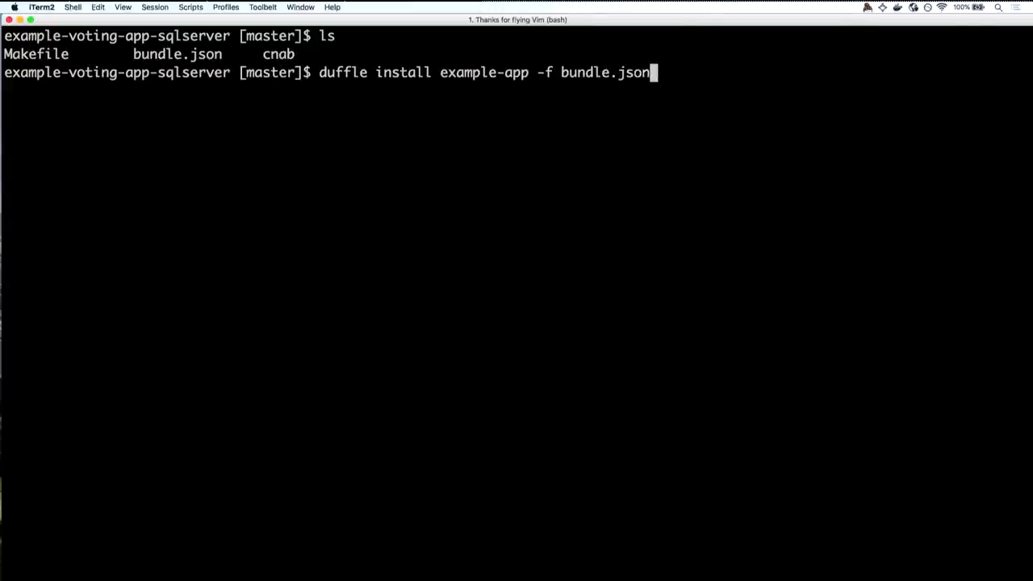
# Run the duffle install and select the voting app's 0.0.0.0:5000 address in the output.
pyautogui.press('Return')
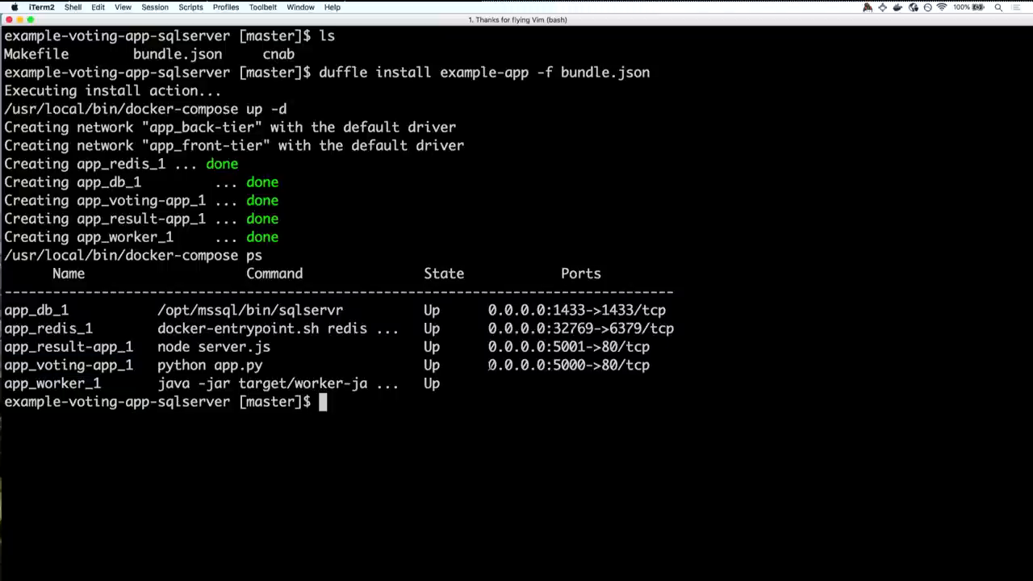
pyautogui.doubleClick(535, 365)
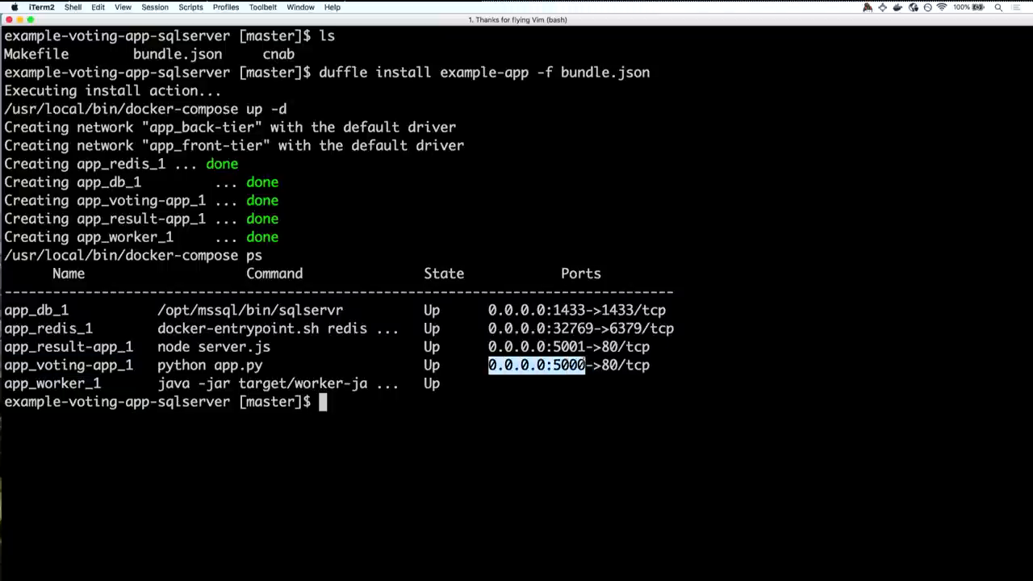
pyautogui.moveTo(471, 559)
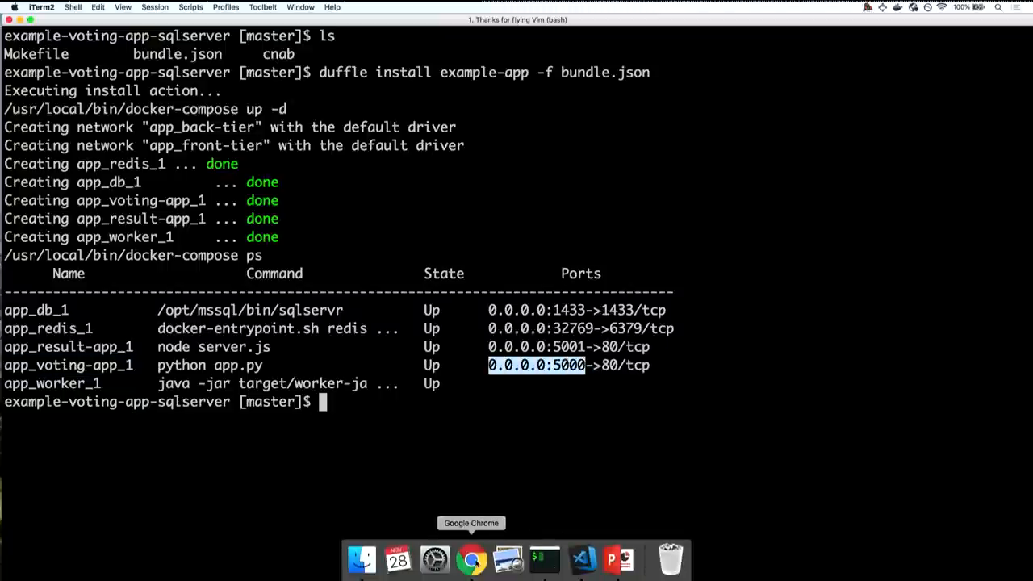